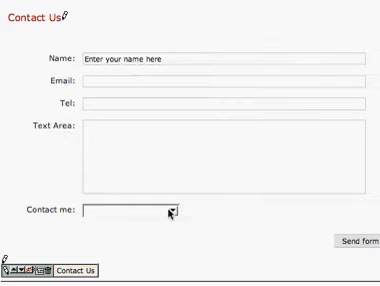
Select the Text Area element and scroll to its Rows setting to reduce the row count.
left_click(172, 210)
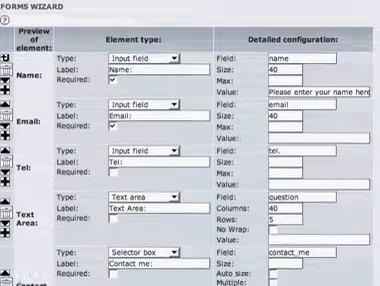
scroll("down", 3)
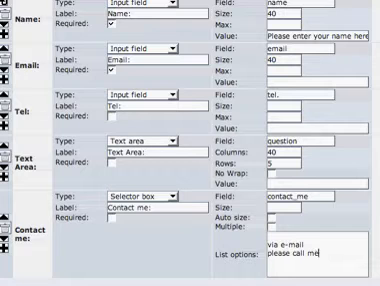
Scroll to the Contact me selector box and trim its List options to 'via e-mail' and 'please call me'.
scroll("down", 3)
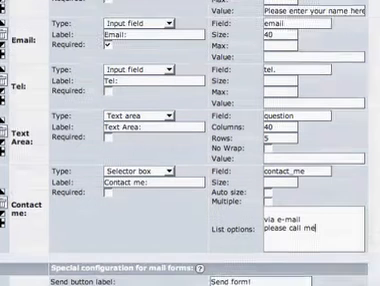
scroll("down", 3)
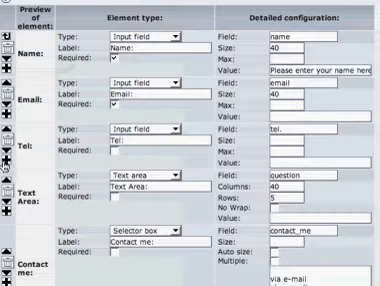
mouse_move(10, 156)
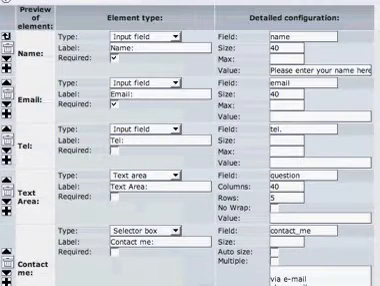
Scroll past the mail form special settings (send button label, subject, recipient) toward the save button.
scroll("down", 3)
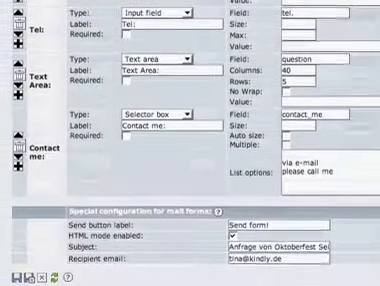